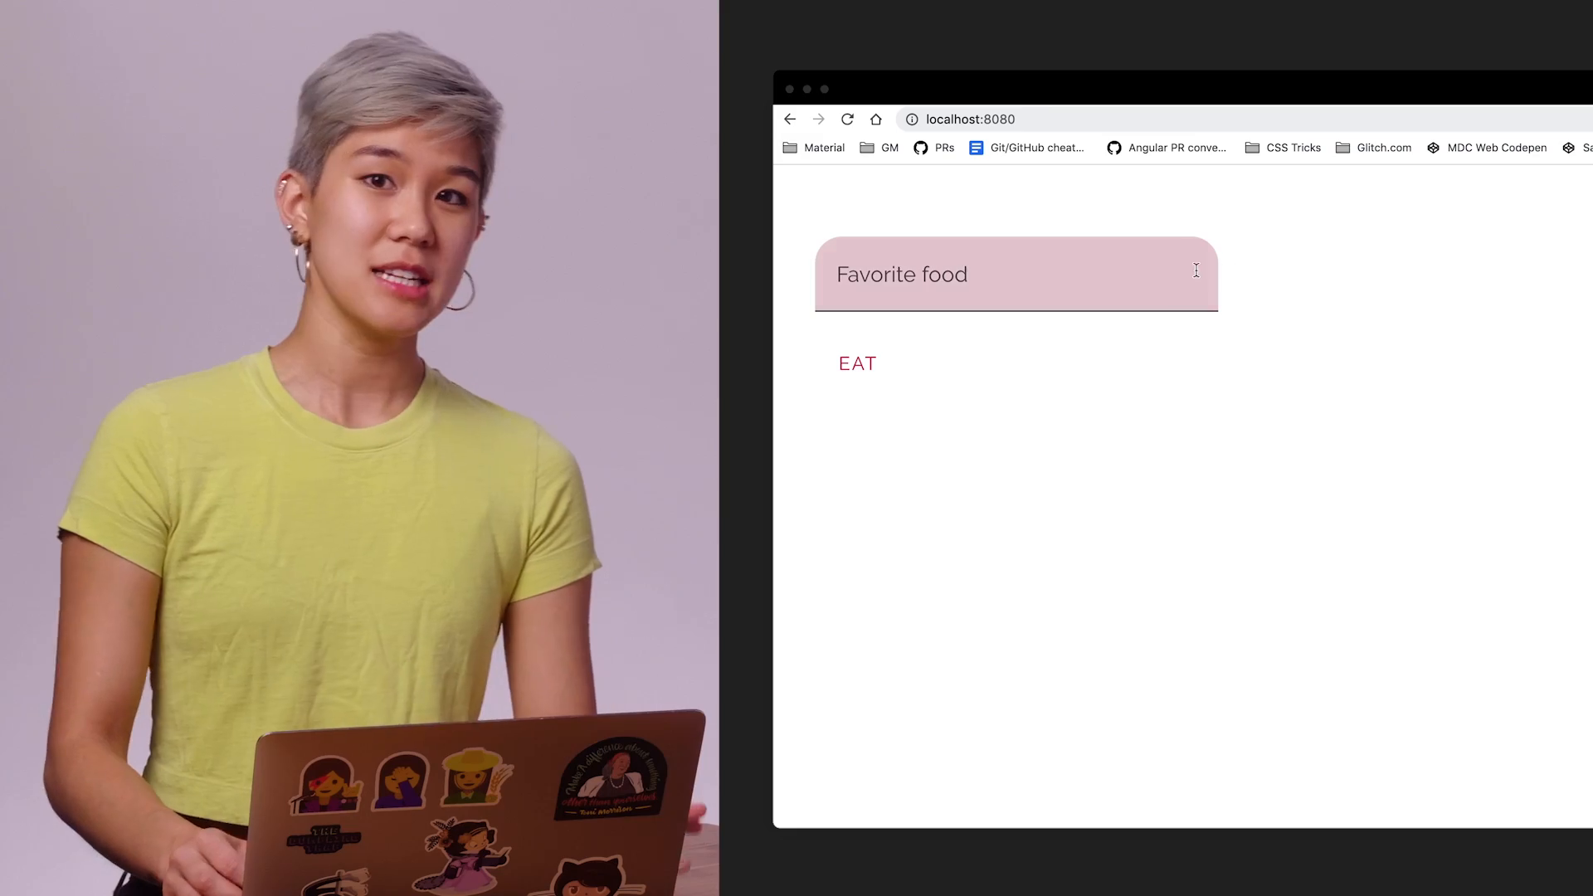
type("ice c")
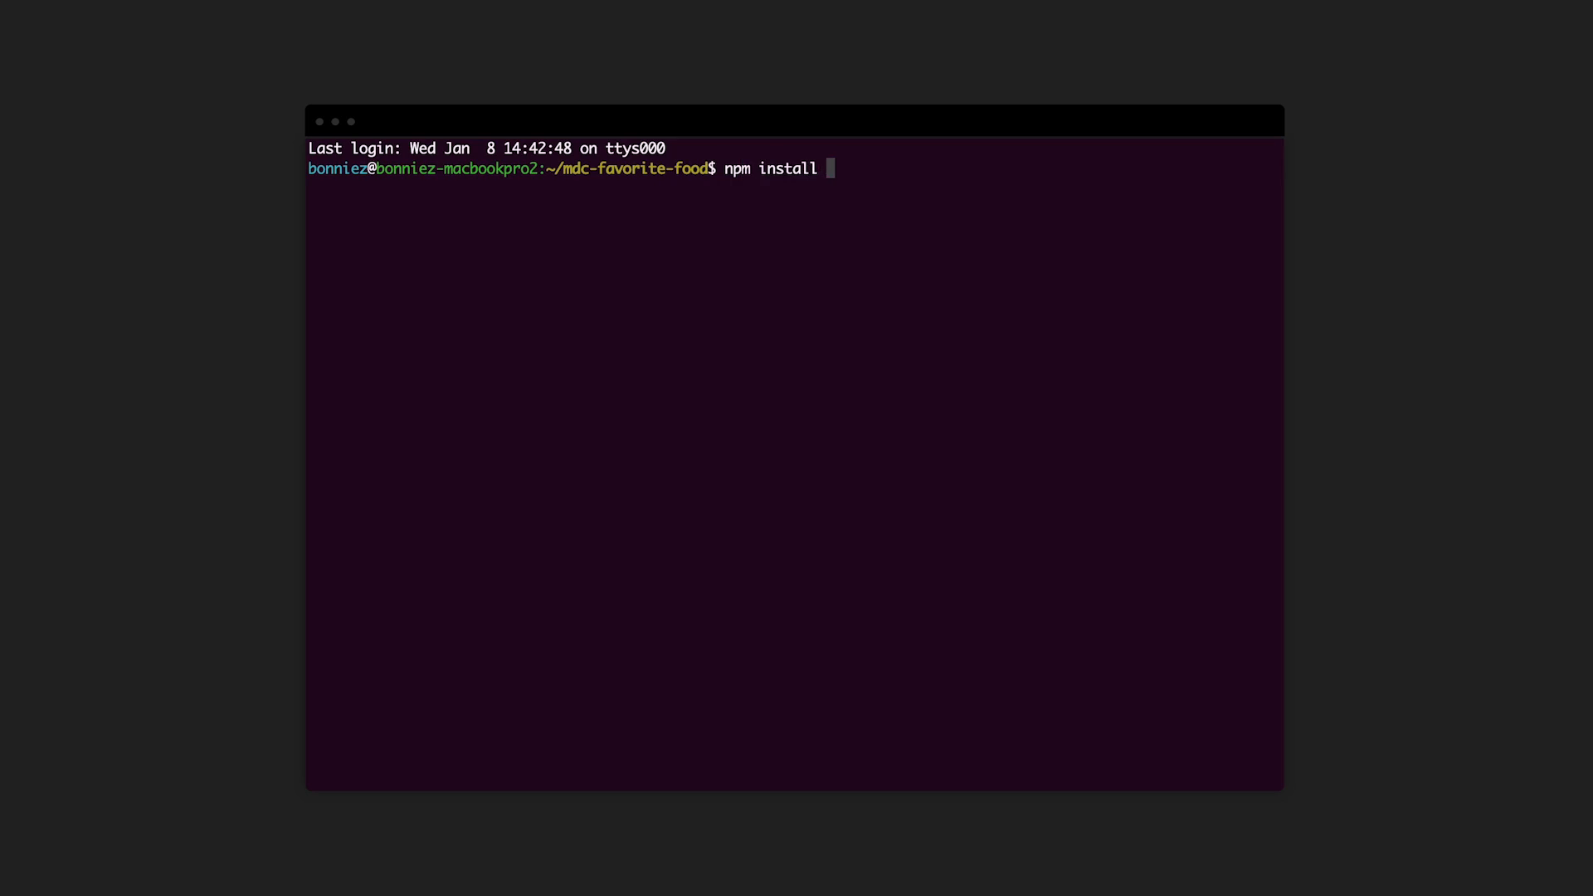
type("@material/textfield")
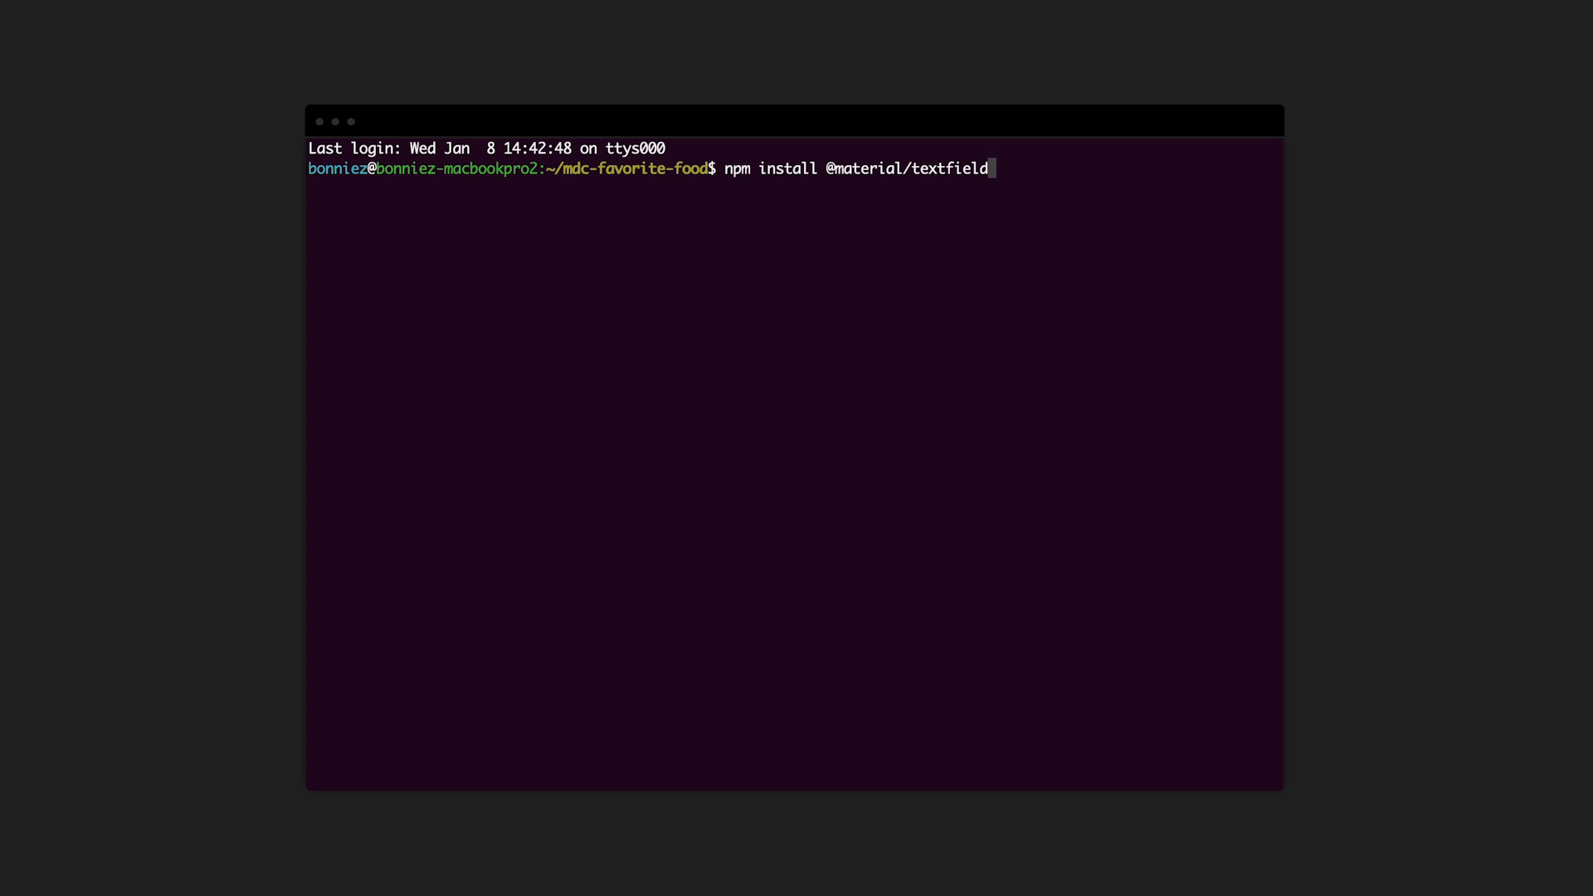
type("&& npm install @material")
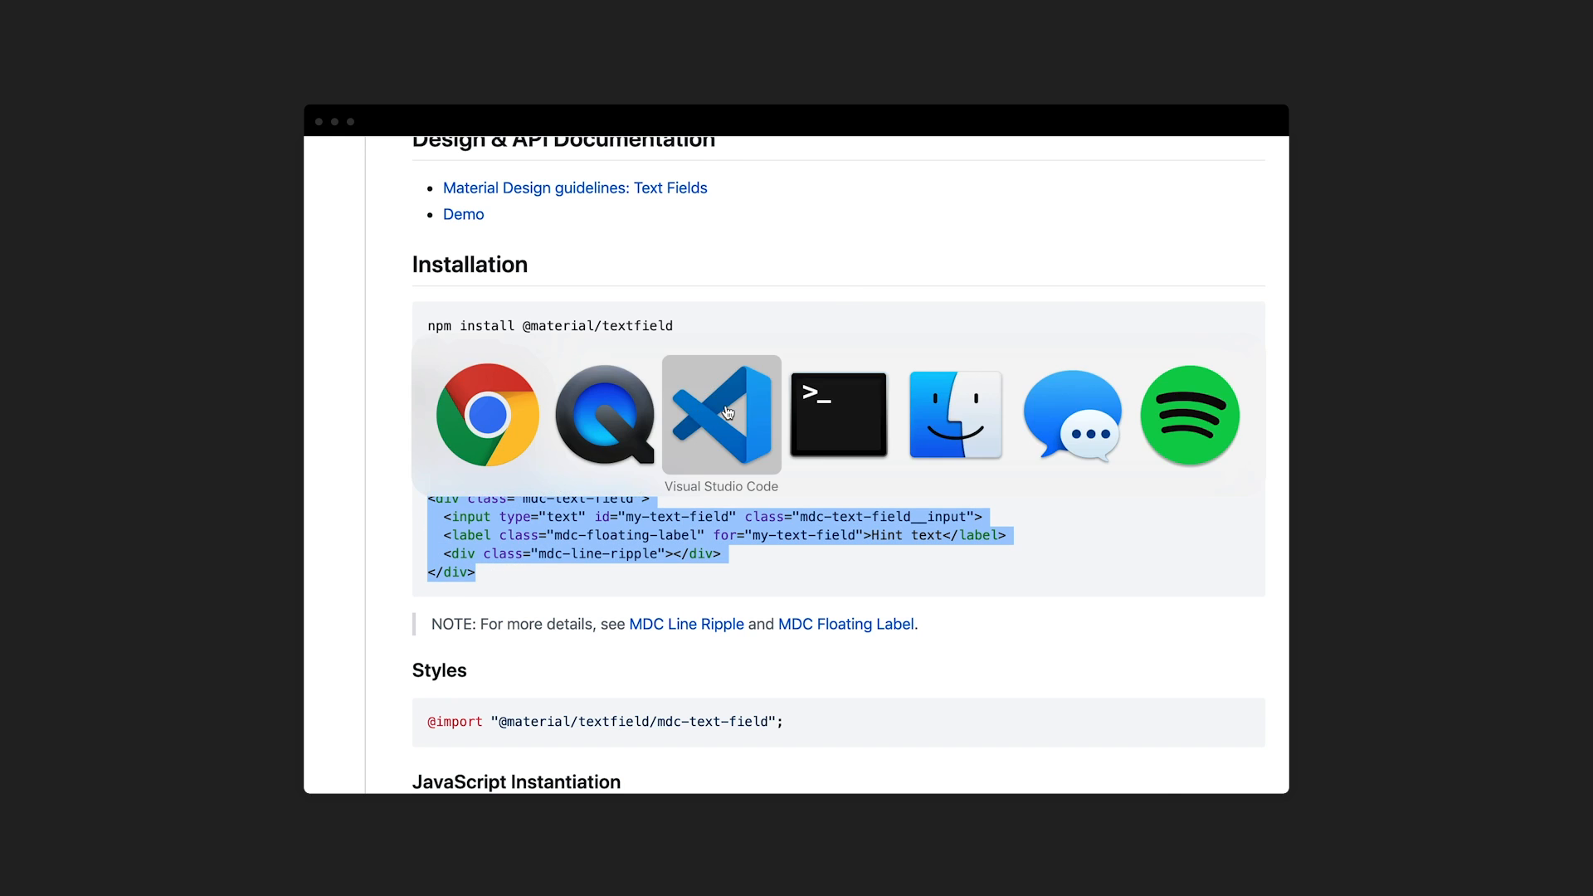
left_click(720, 413)
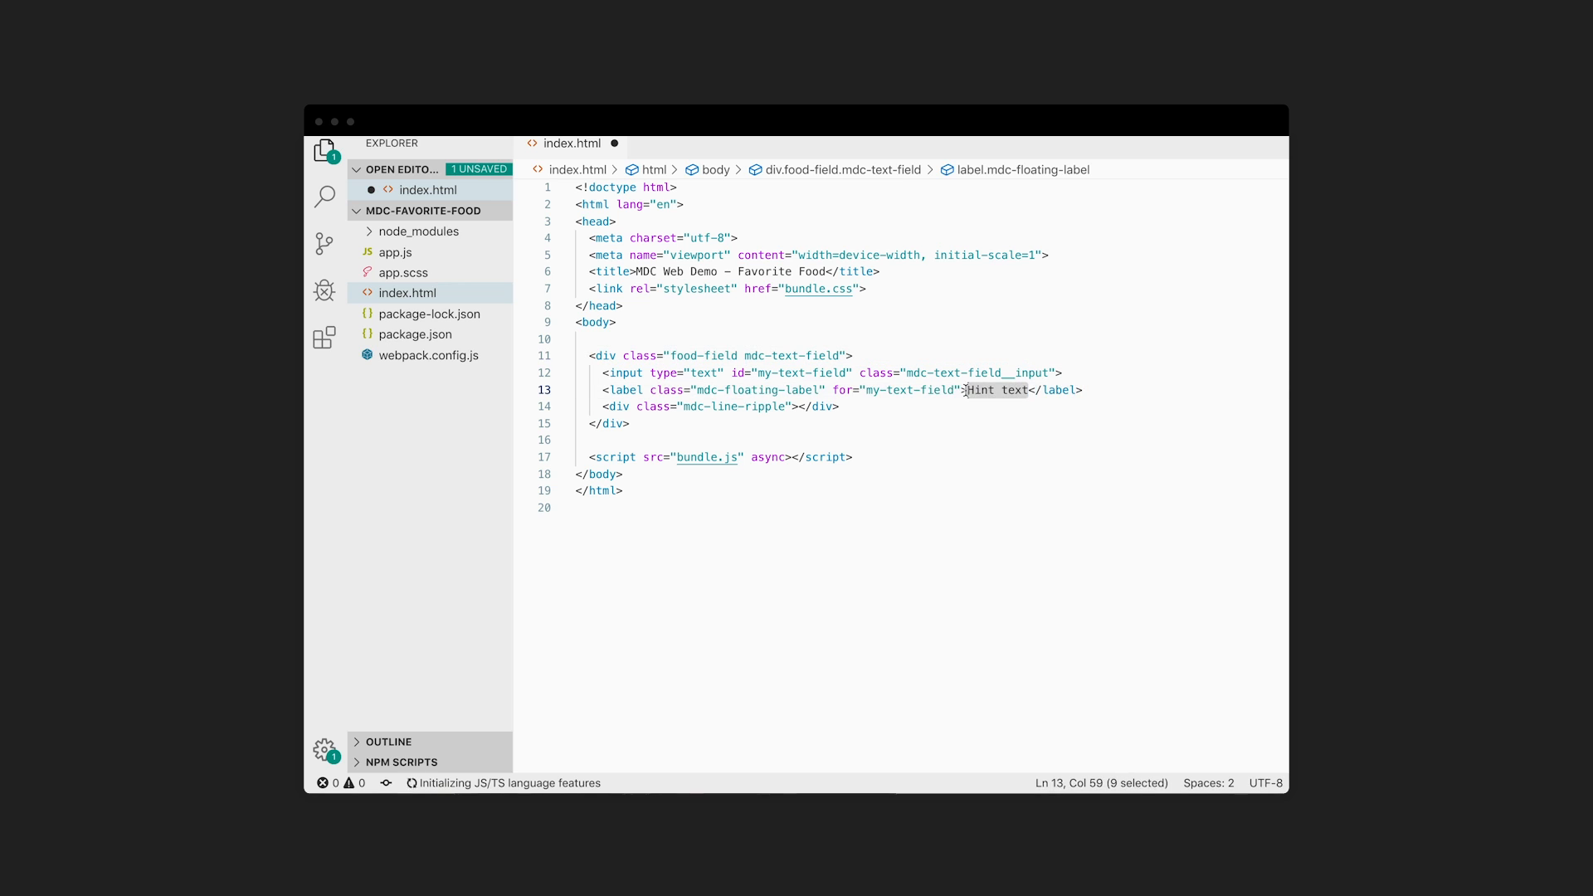
Relabel the text field 'Favorite food' in index.html, save, and check the page in the browser
type("Favorite f")
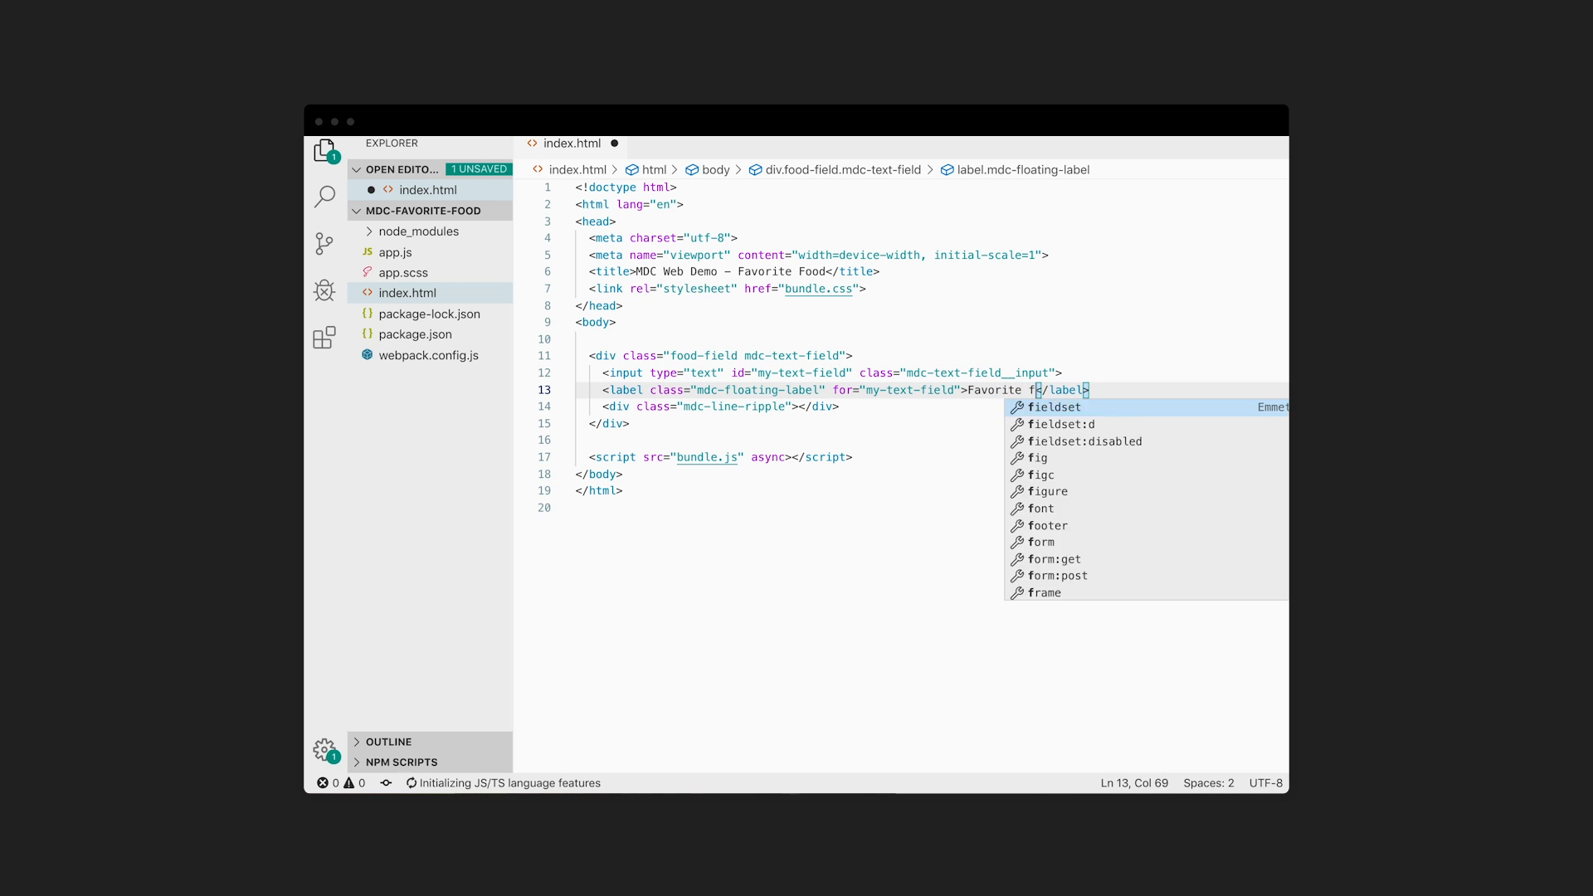
key("cmd+tab")
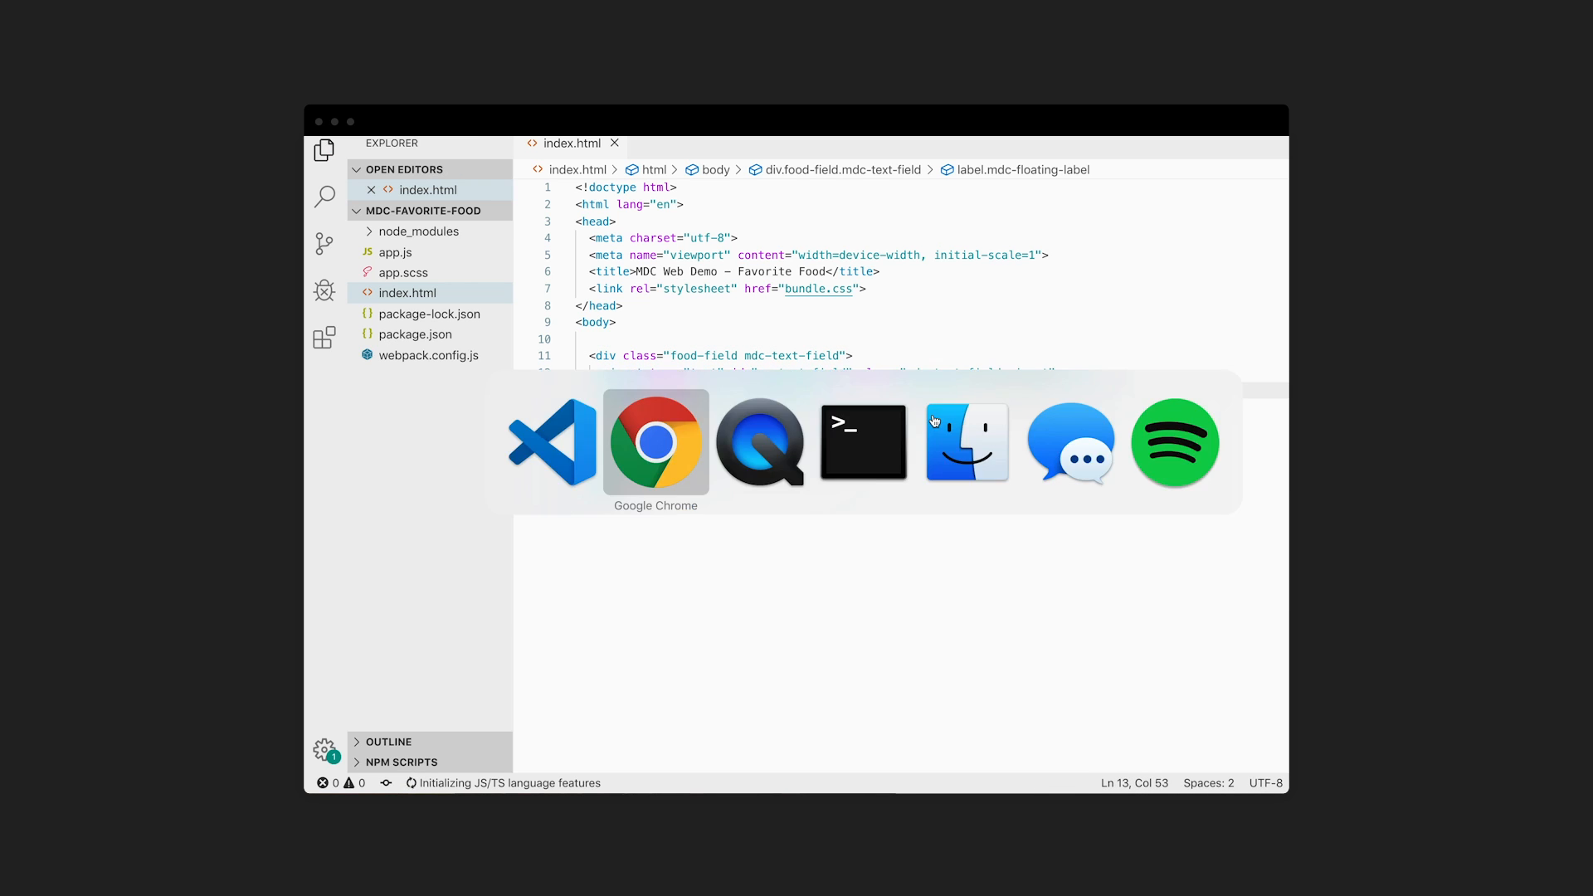
left_click(656, 441)
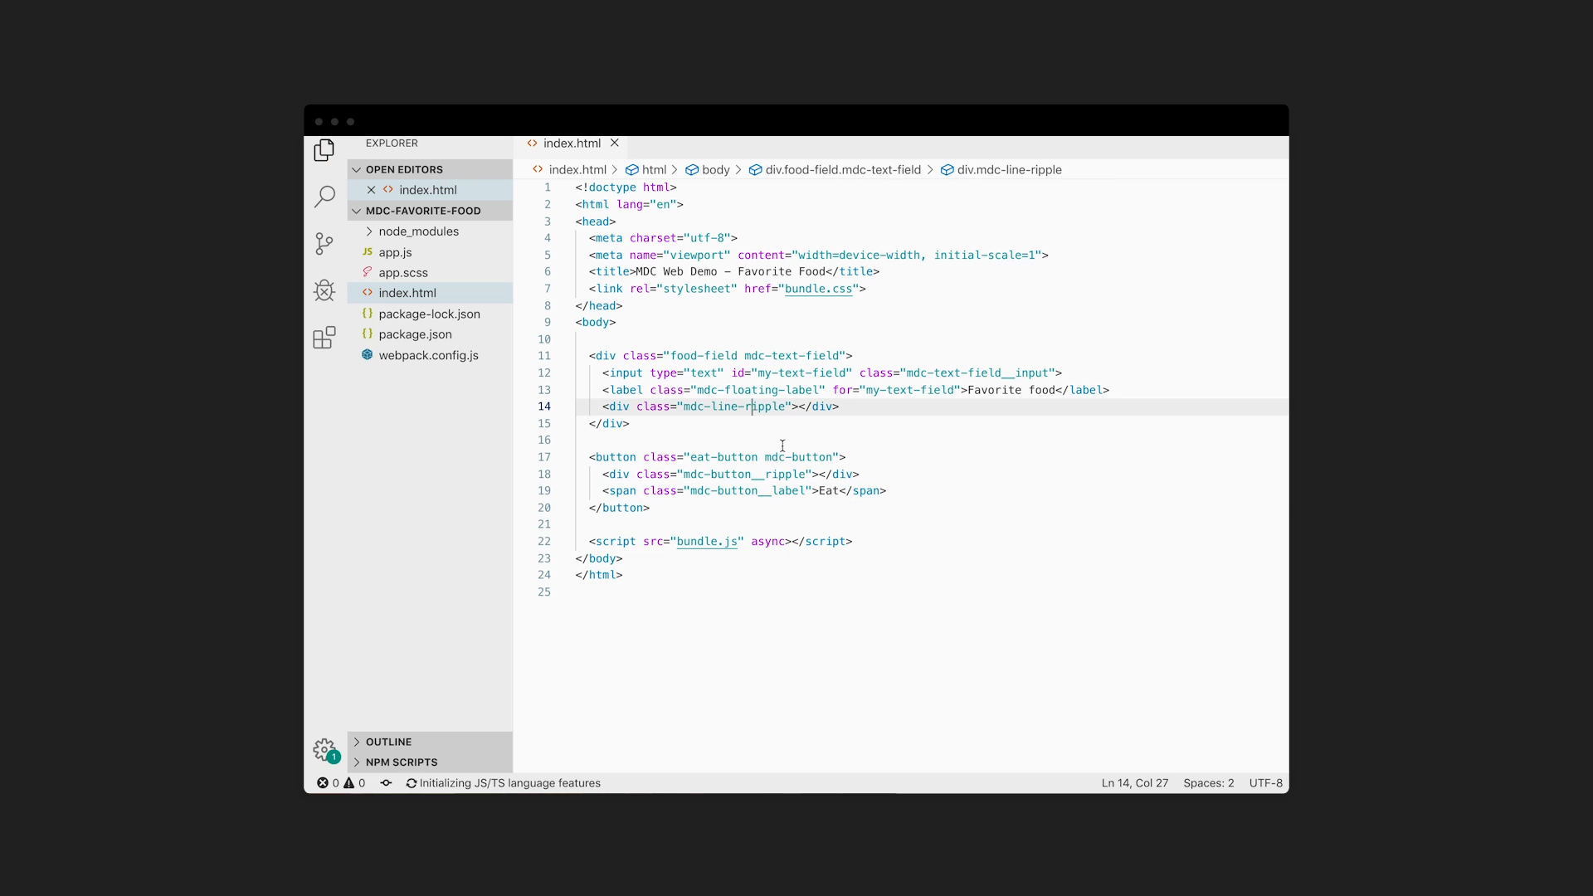
left_click(402, 274)
type("import")
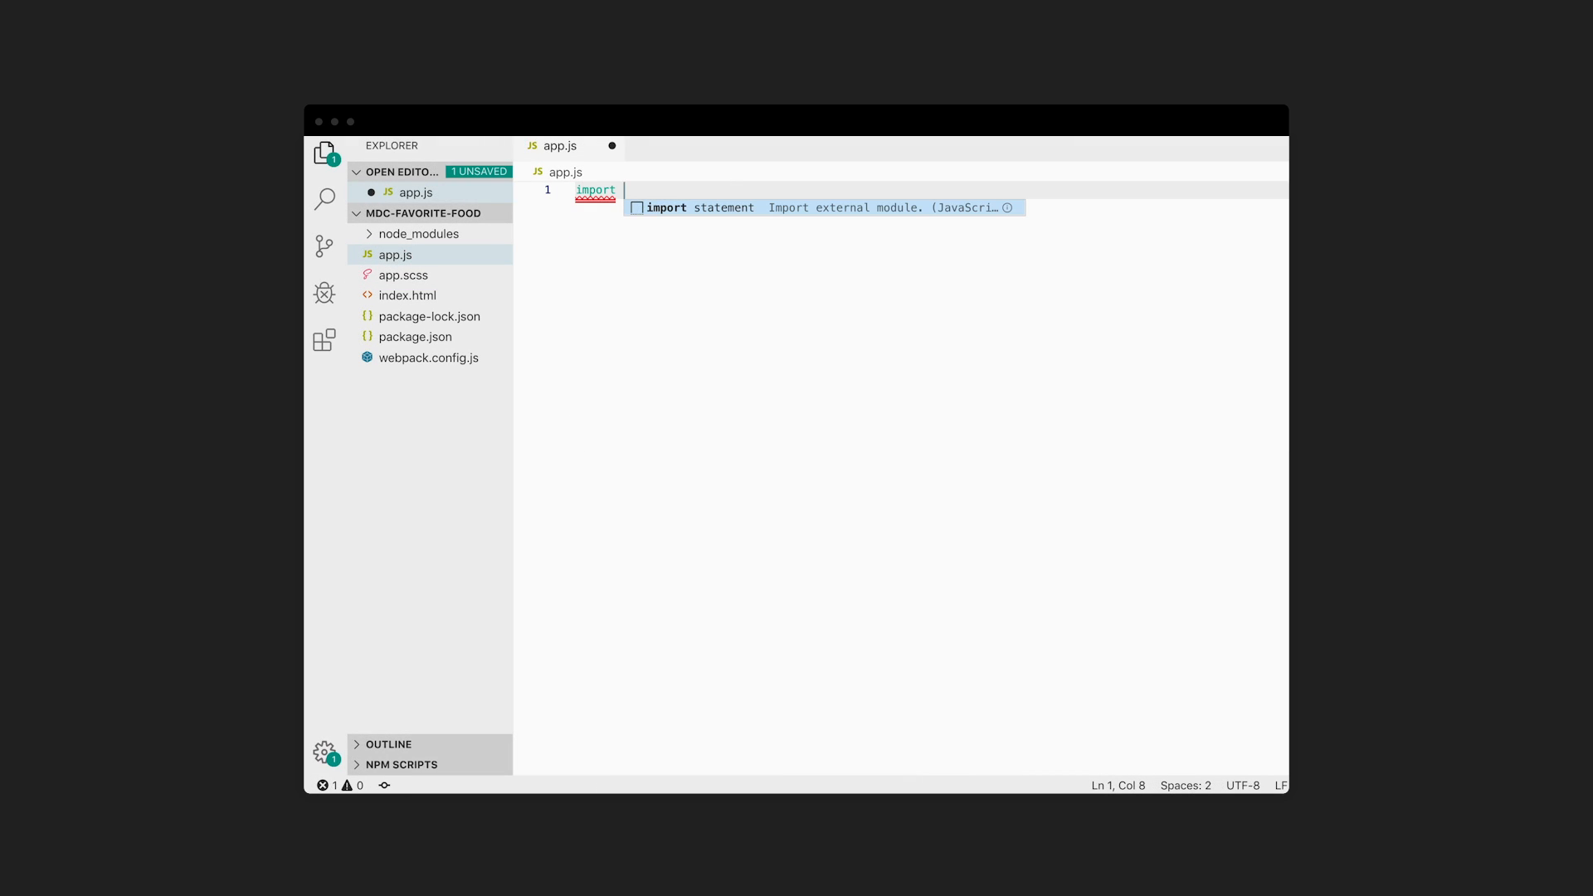
Import MDCTextField and MDCRipple in app.js and instantiate MDCTextField on '.food-field'
type("{MDCTe}")
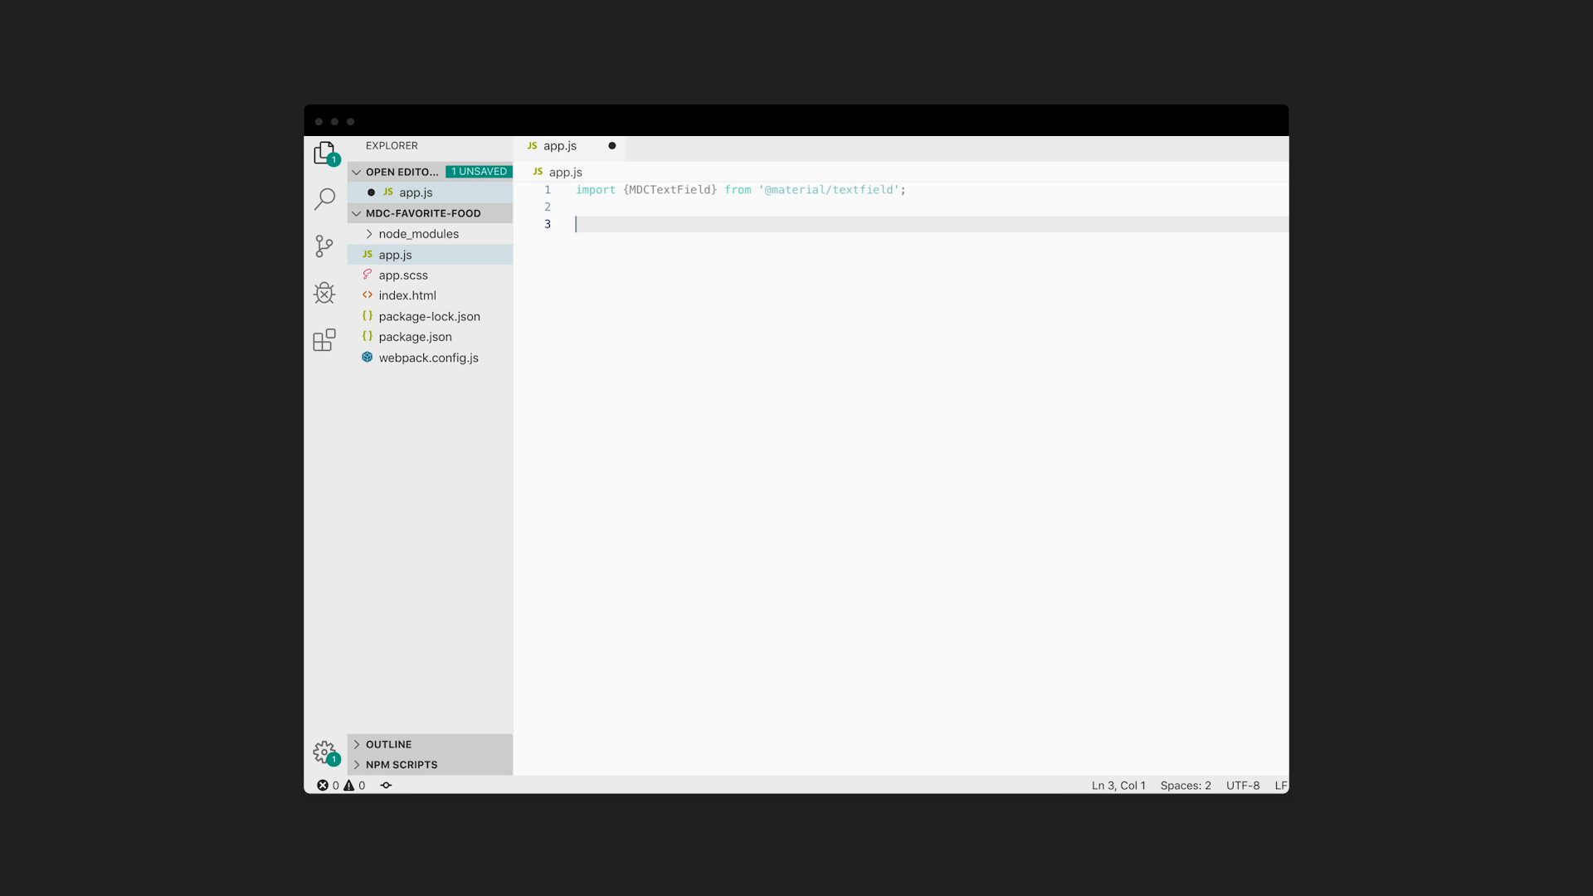
type("new MDCTextField(document.querySelector")
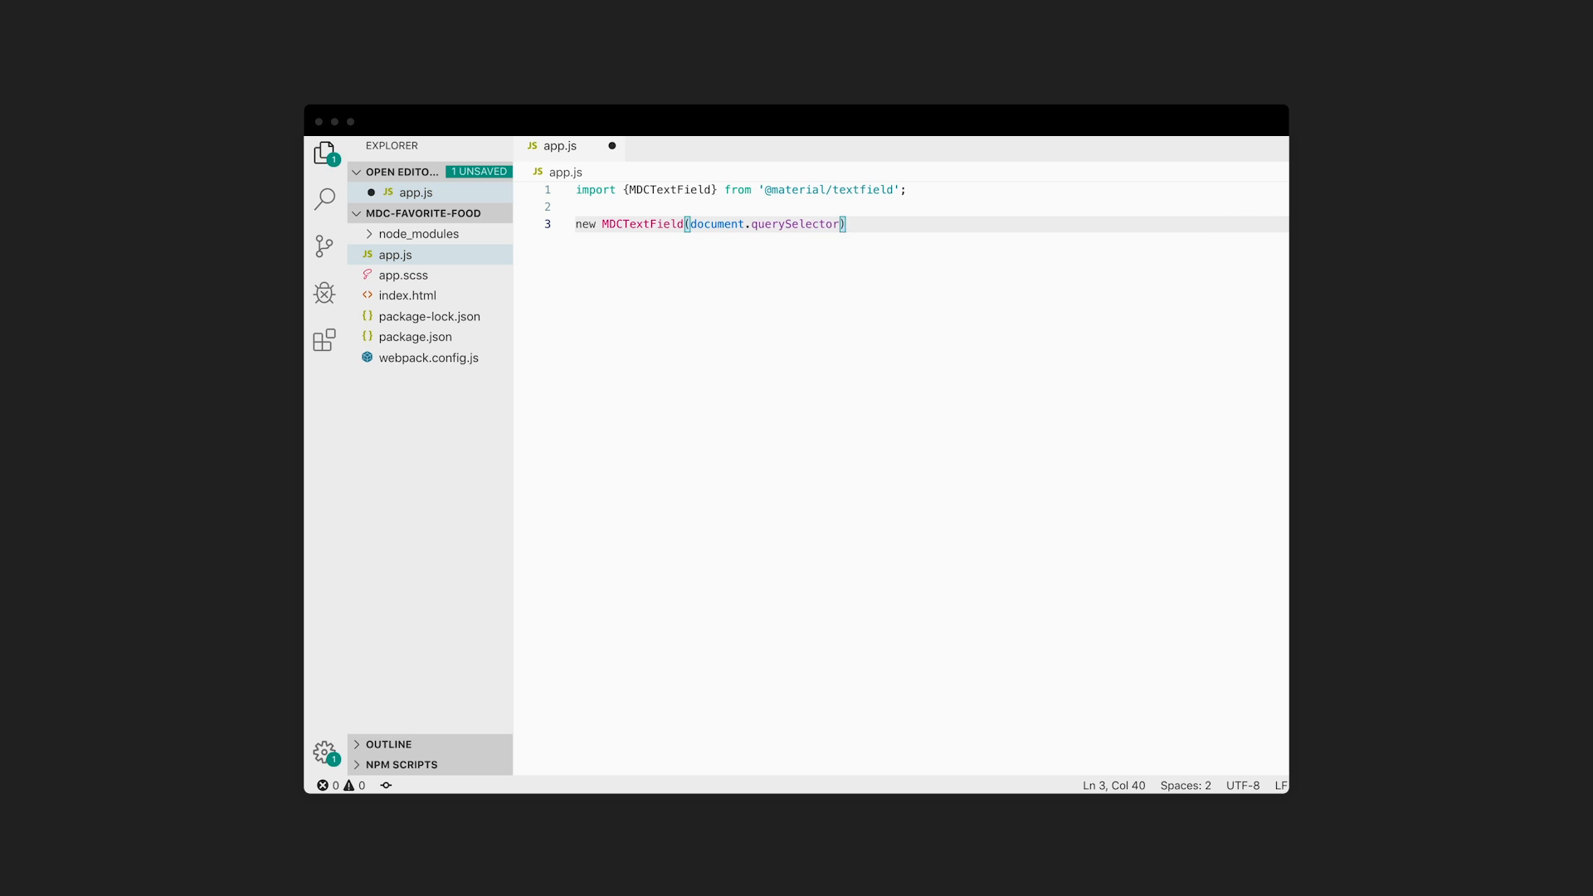
type("'.food-field'")
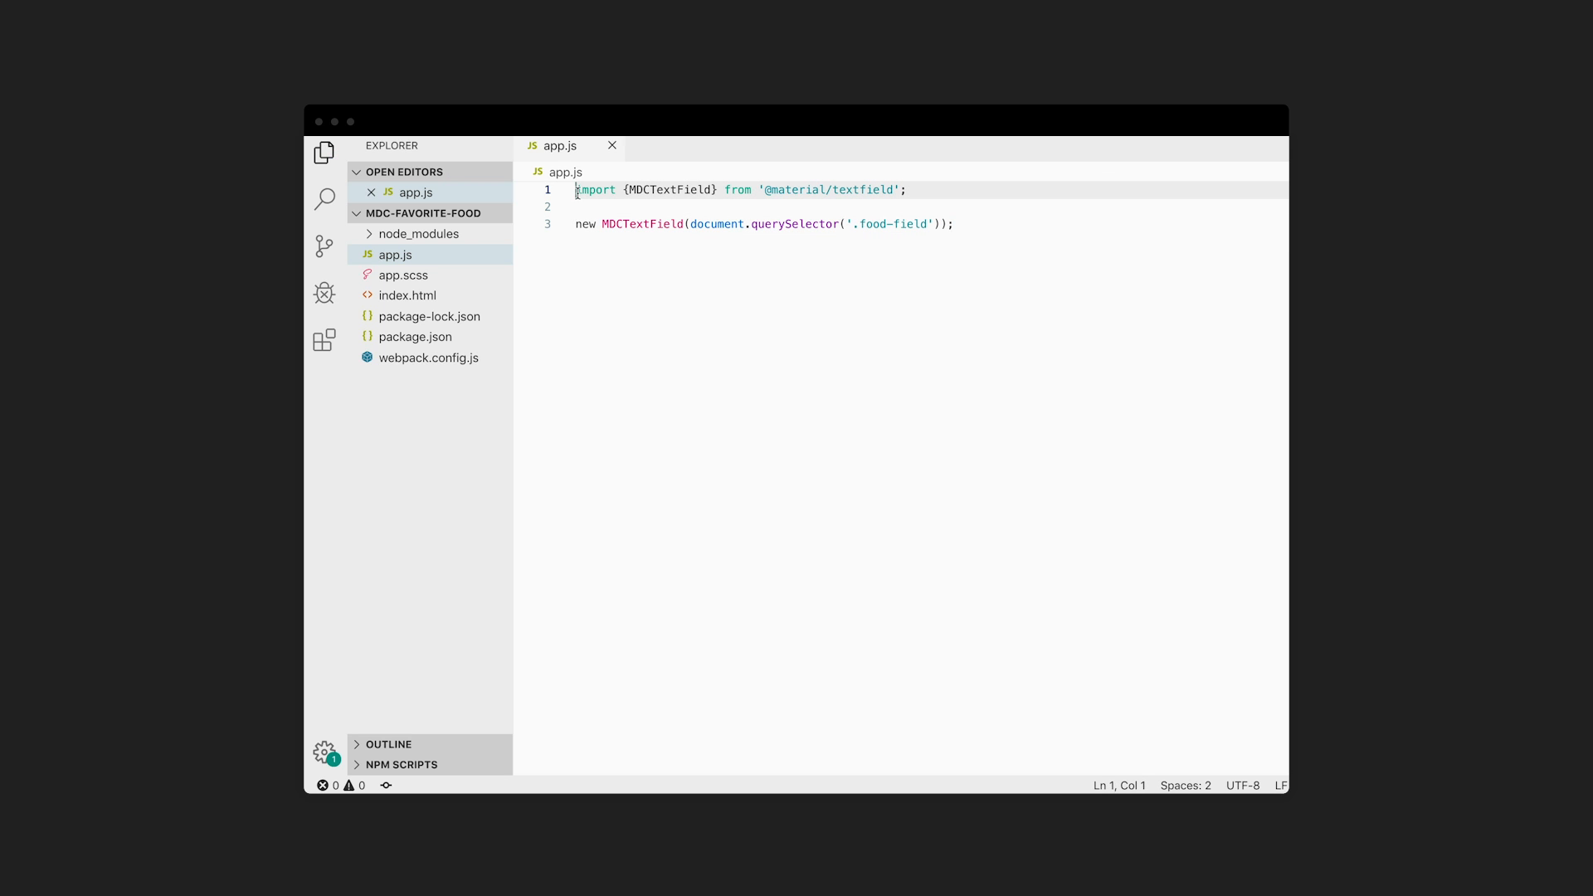
type("import {MDCRip}")
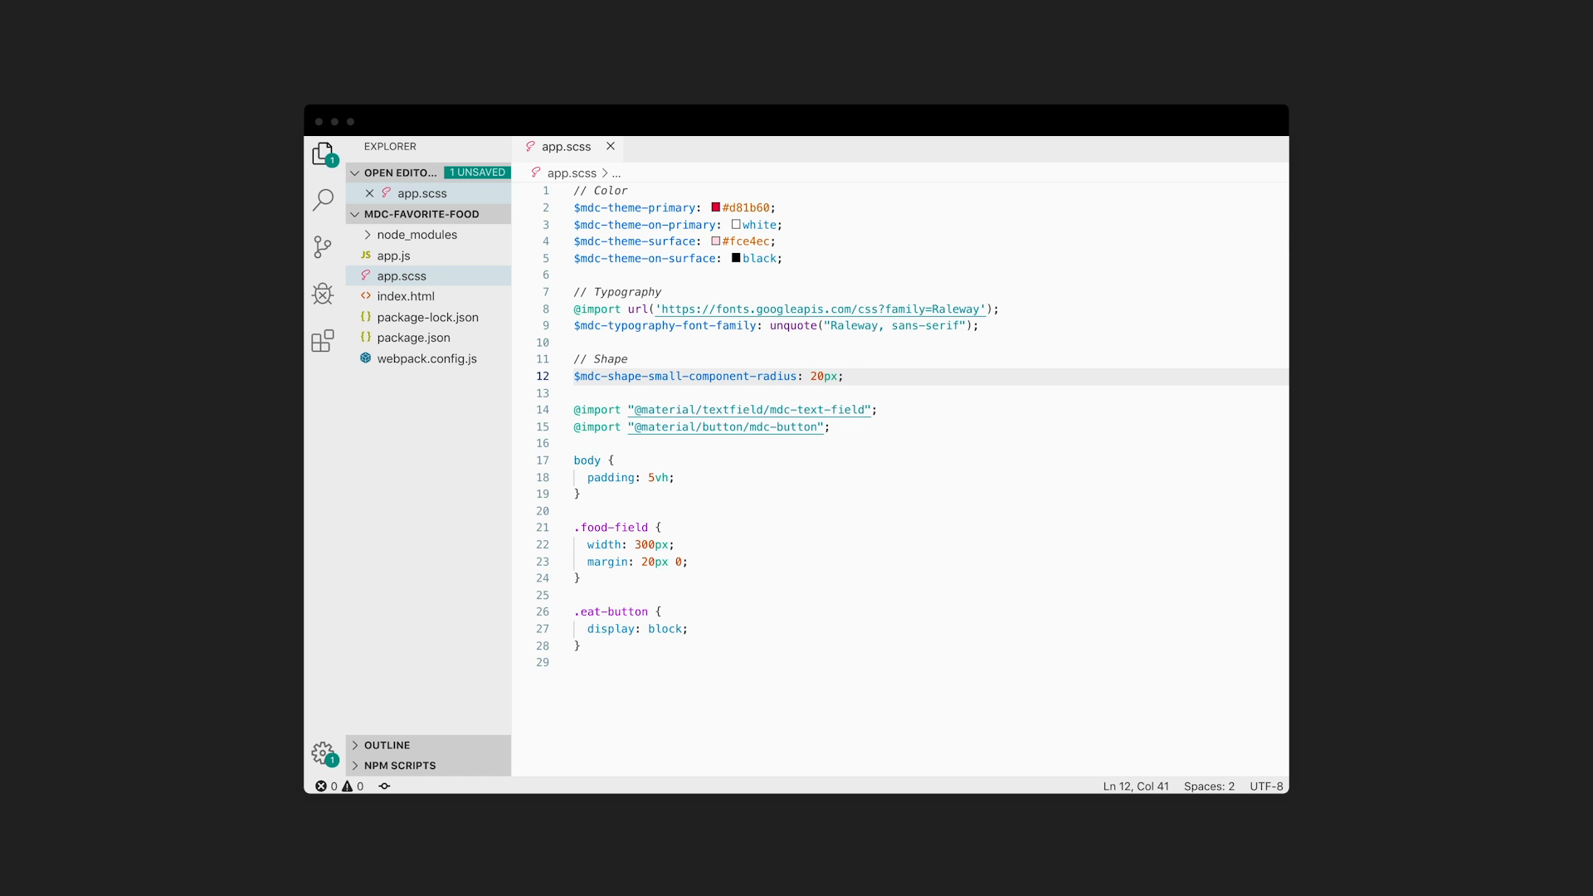
Save app.scss with the pink primary, Raleway and 20px radius theme settings
key("ctrl+s")
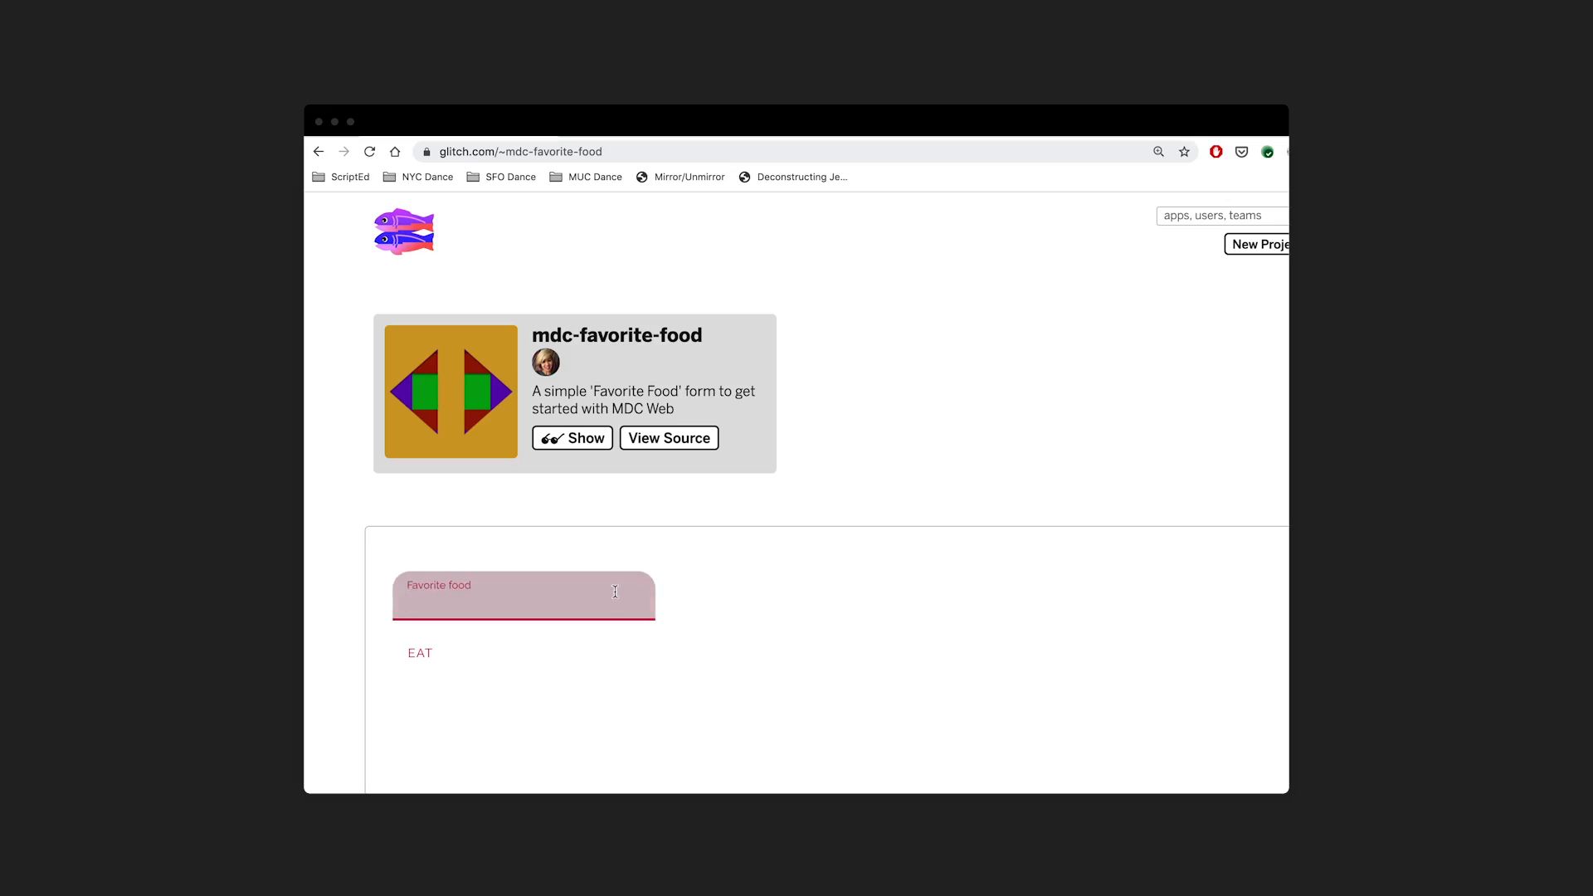
Enter 'mango' into the live Favorite food field and submit it with EAT
type("mango")
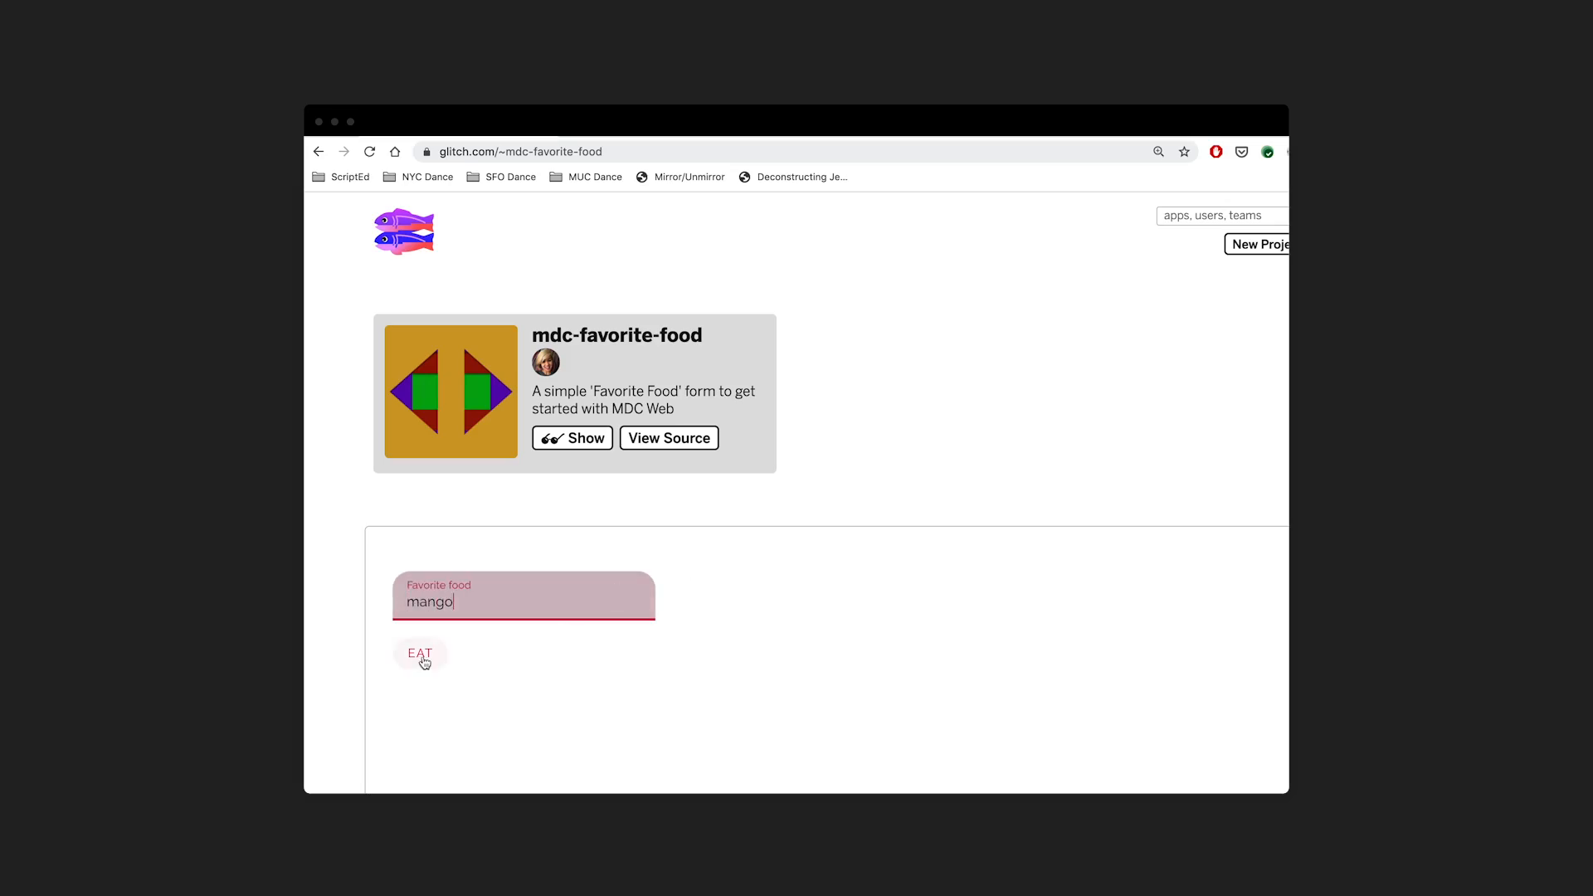
left_click(419, 653)
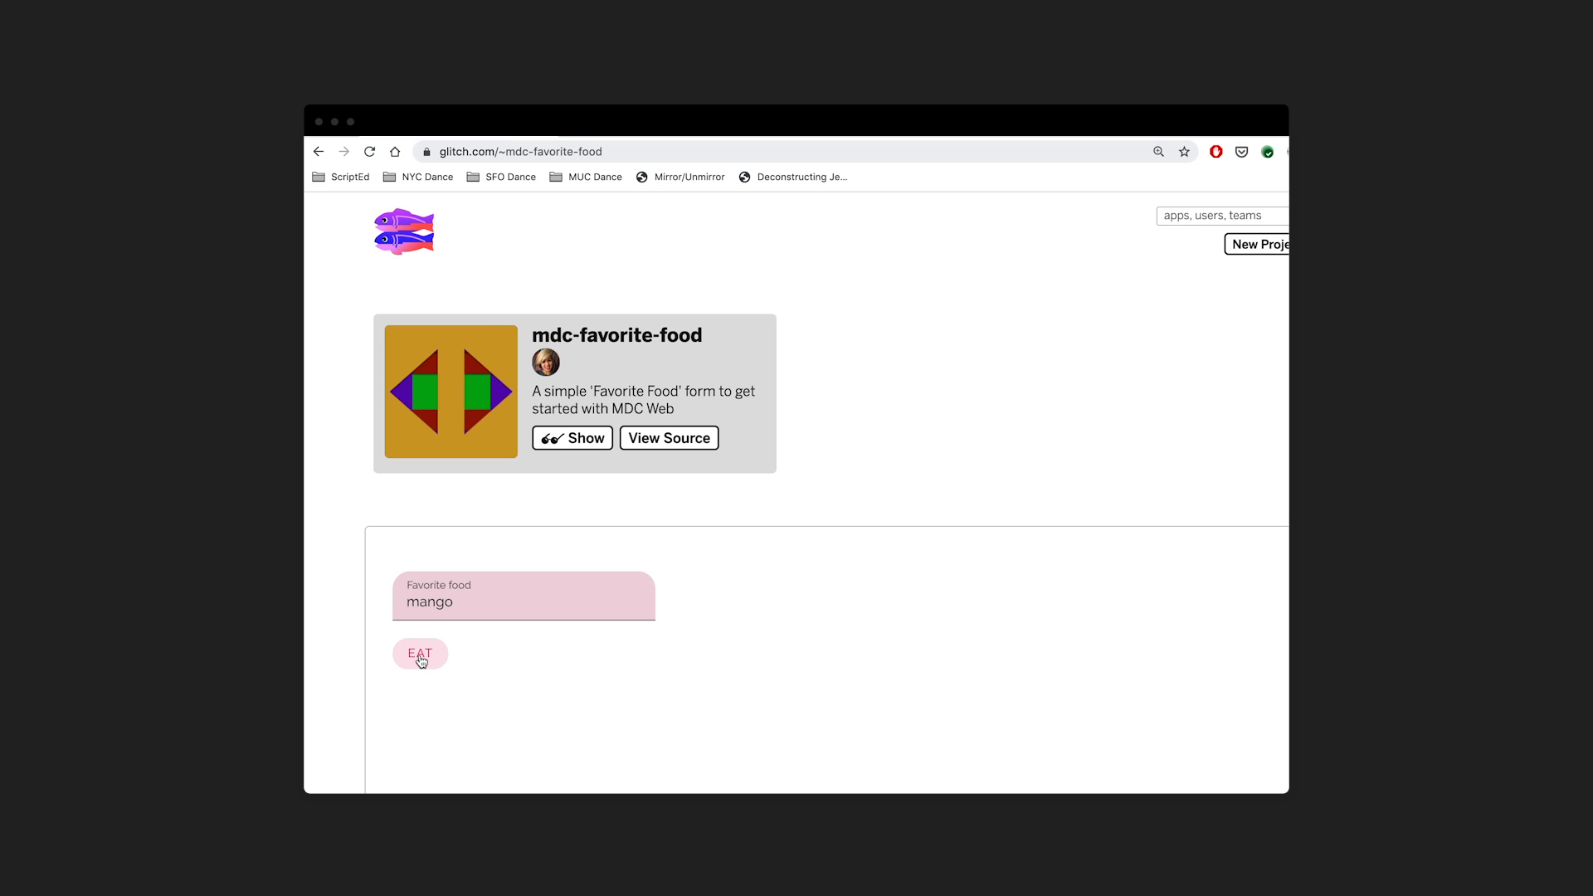